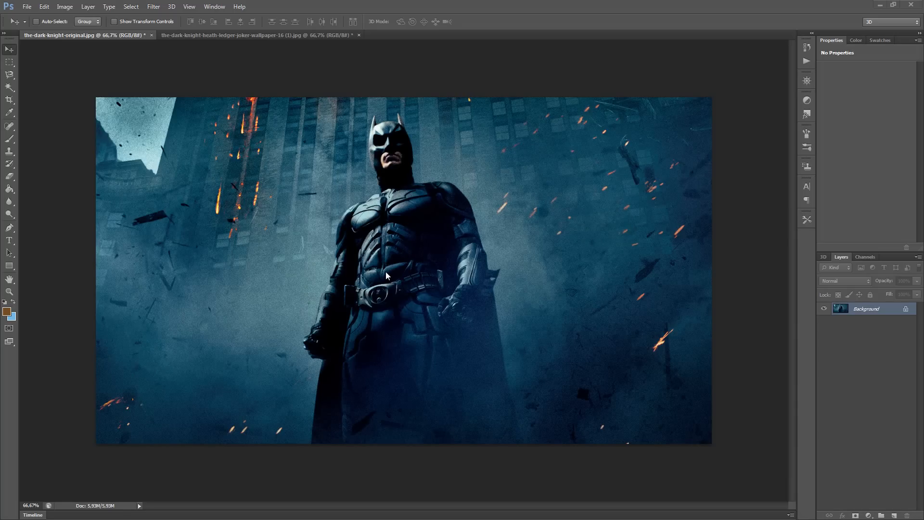
mouse_move(860, 319)
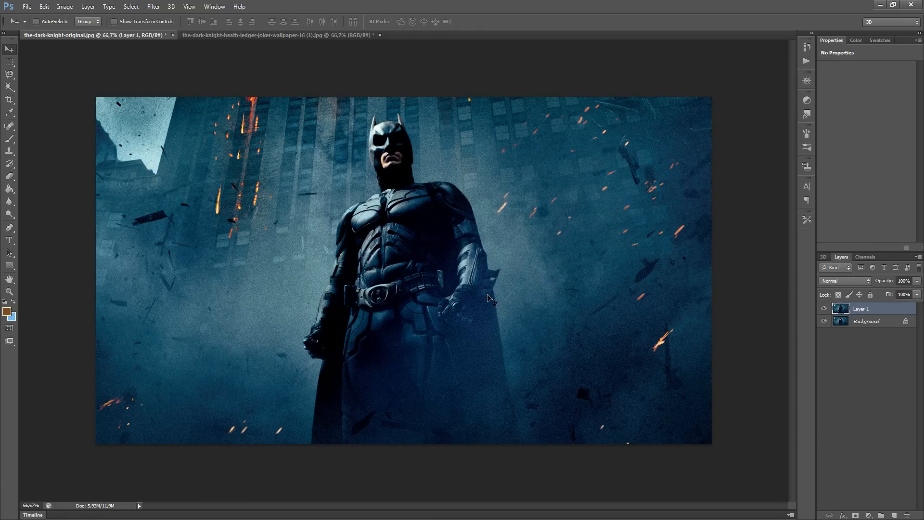
mouse_move(261, 34)
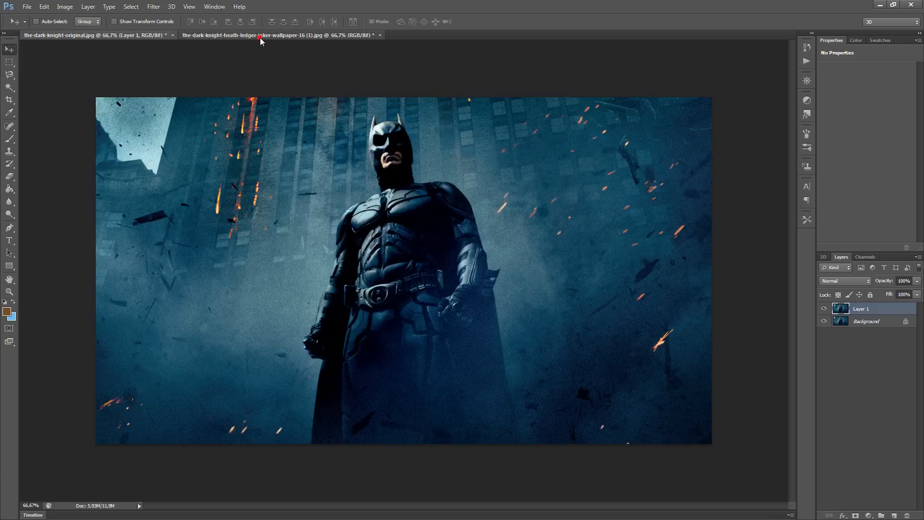
Duplicate the Joker background into editable Layer 1 after dismissing the locked-layer warning.
click(280, 35)
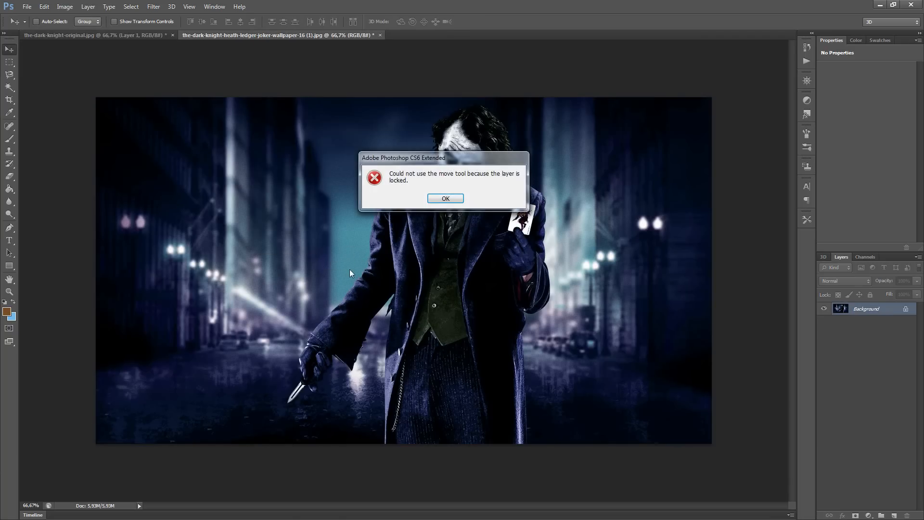
mouse_move(444, 199)
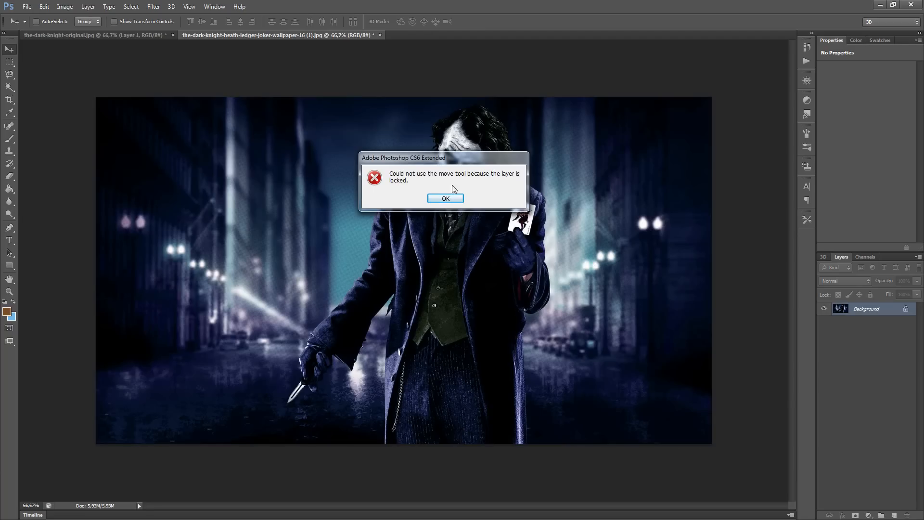
click(445, 198)
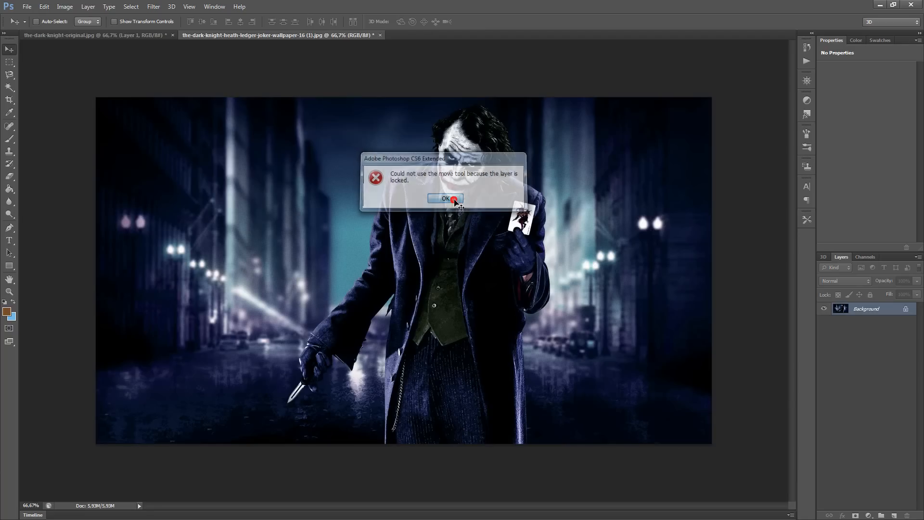
click(445, 198)
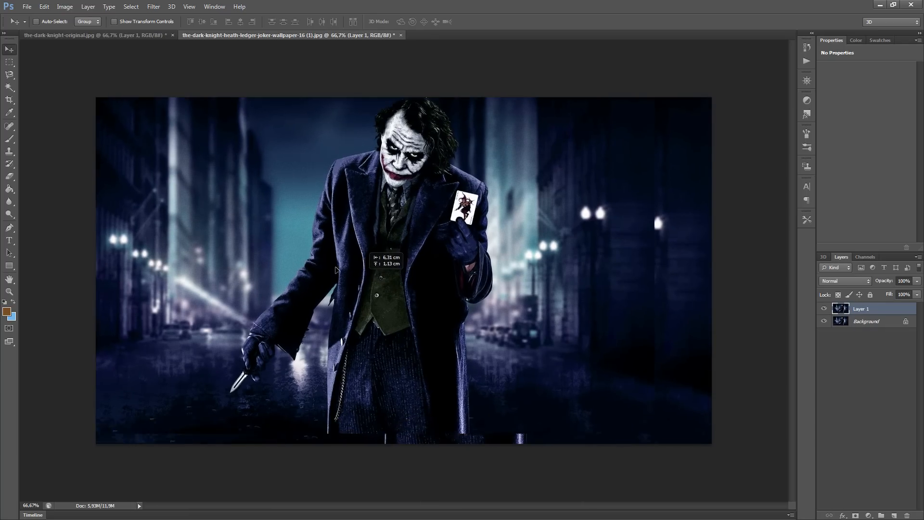
Drop the Joker layer into the Batman document as Layer 2 over its left side.
drag(336, 269, 156, 65)
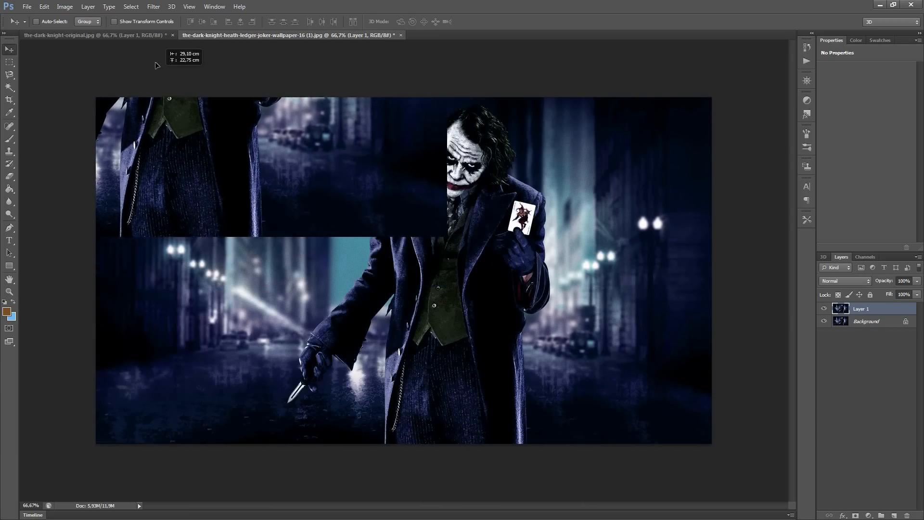
click(94, 35)
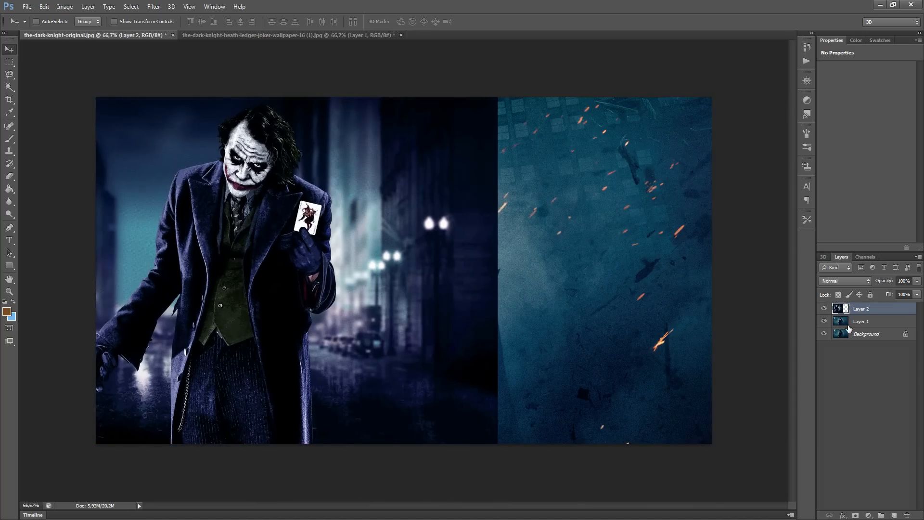
Shift the Batman copy right and widen the Joker layer across the left.
click(860, 320)
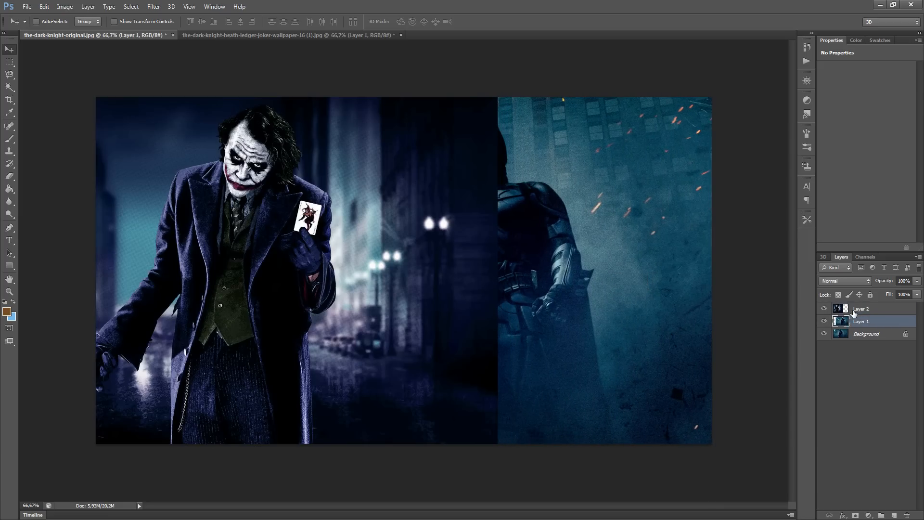
click(861, 308)
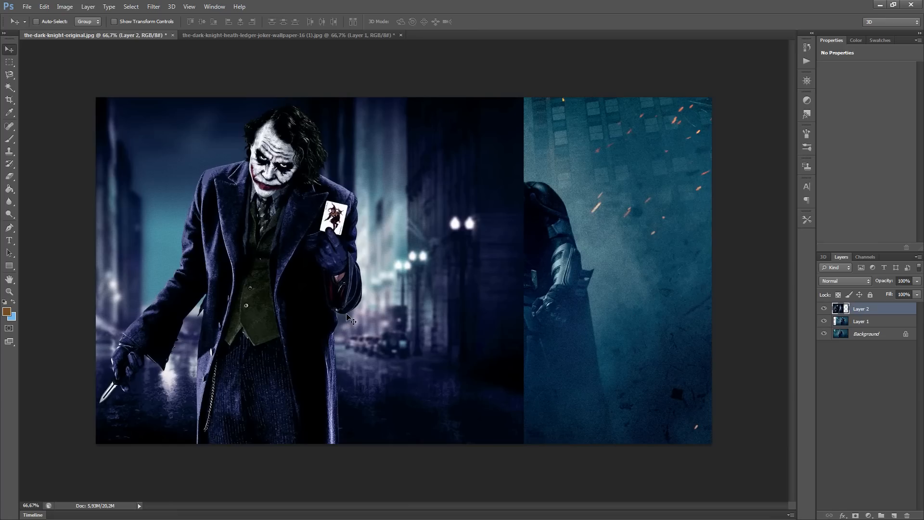
mouse_move(421, 330)
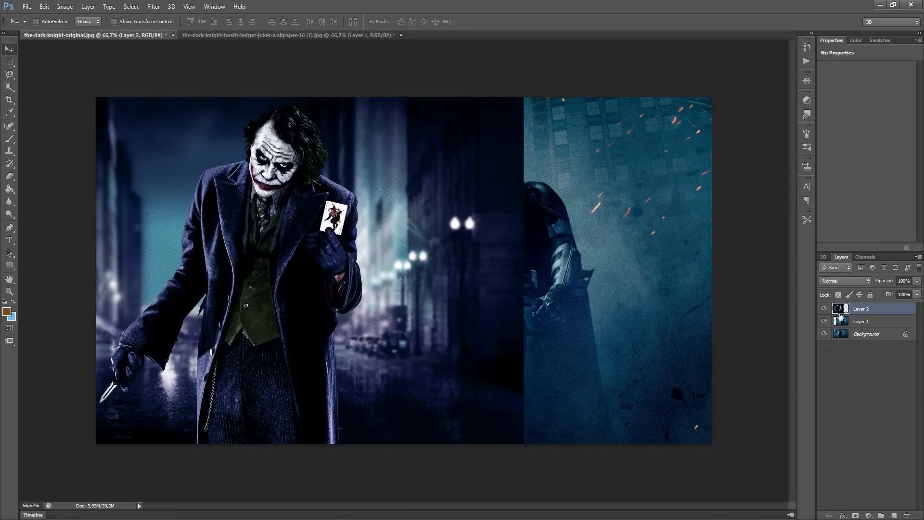
mouse_move(843, 311)
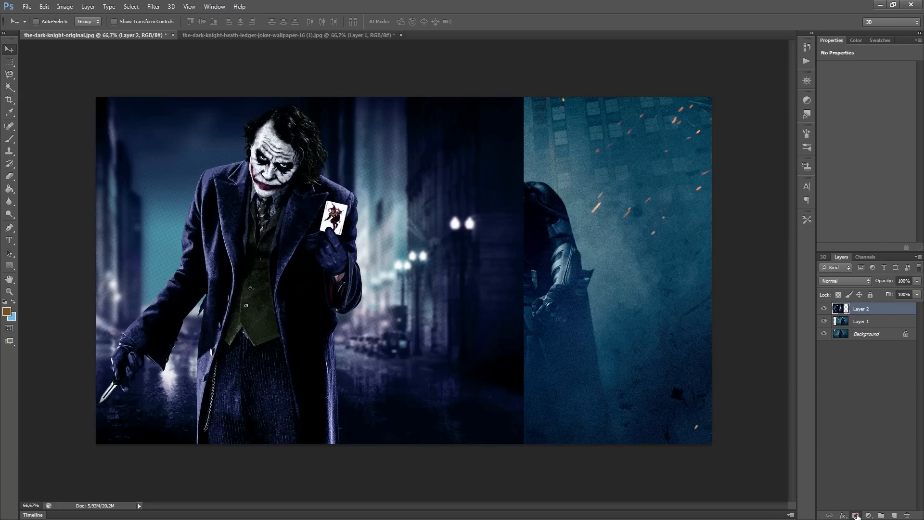
Attach a white layer mask to Layer 2, the Joker layer.
click(857, 514)
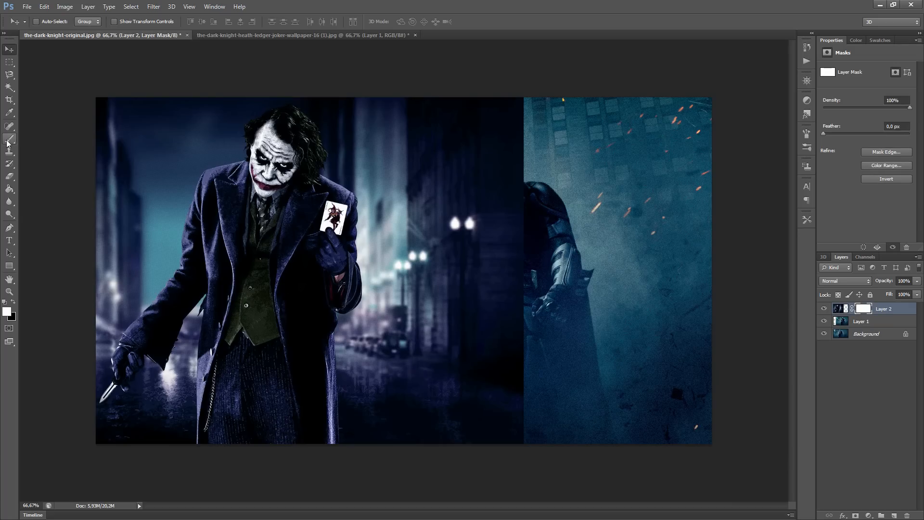
Ready a large soft black brush for masking away the Joker layer's right side.
click(9, 126)
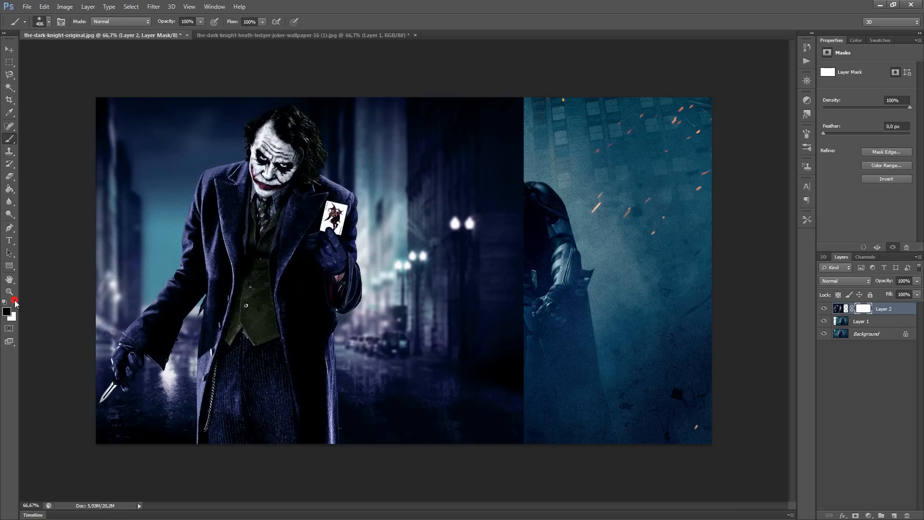
mouse_move(8, 312)
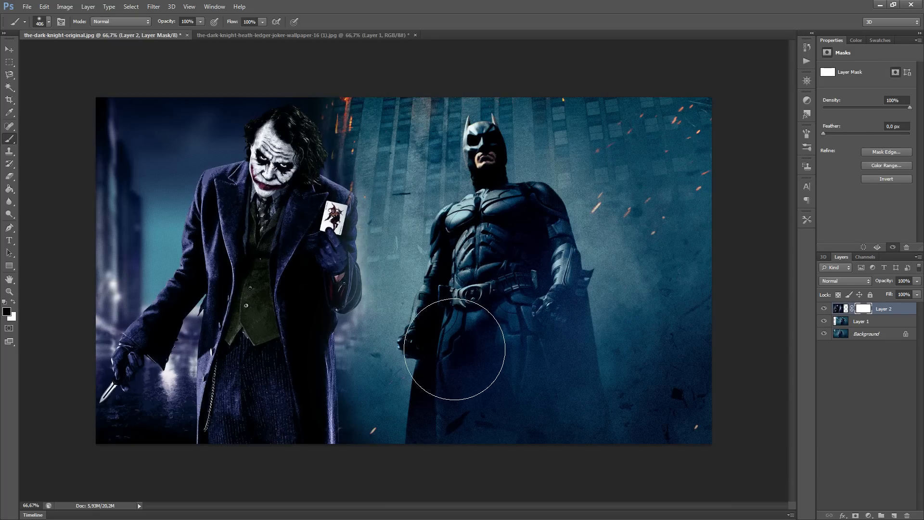
mouse_move(406, 347)
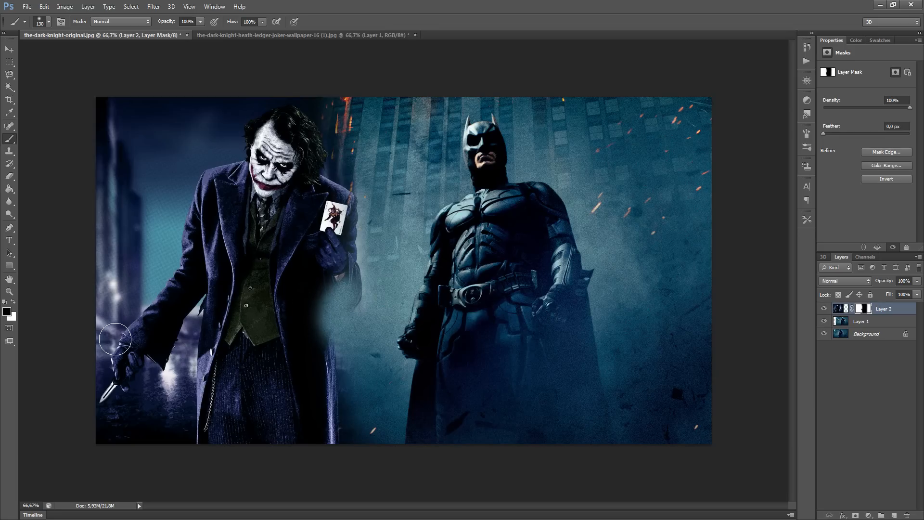
mouse_move(54, 313)
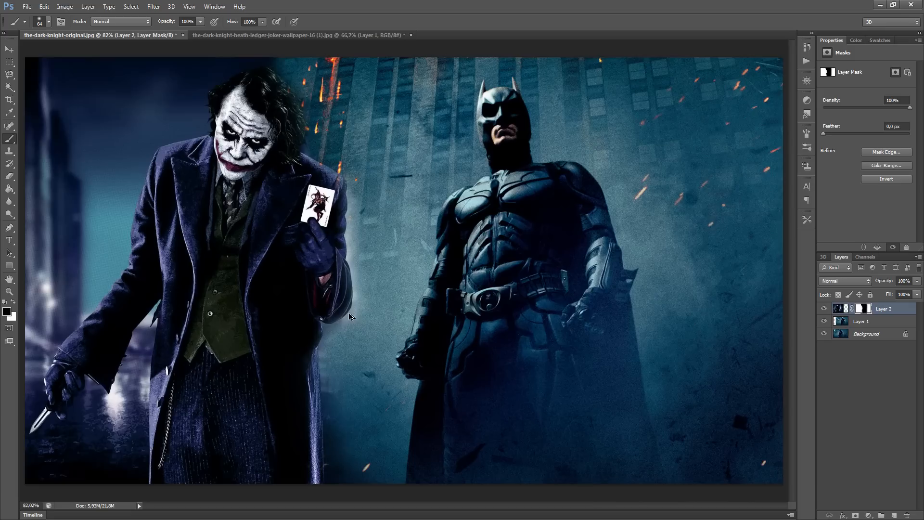
mouse_move(345, 332)
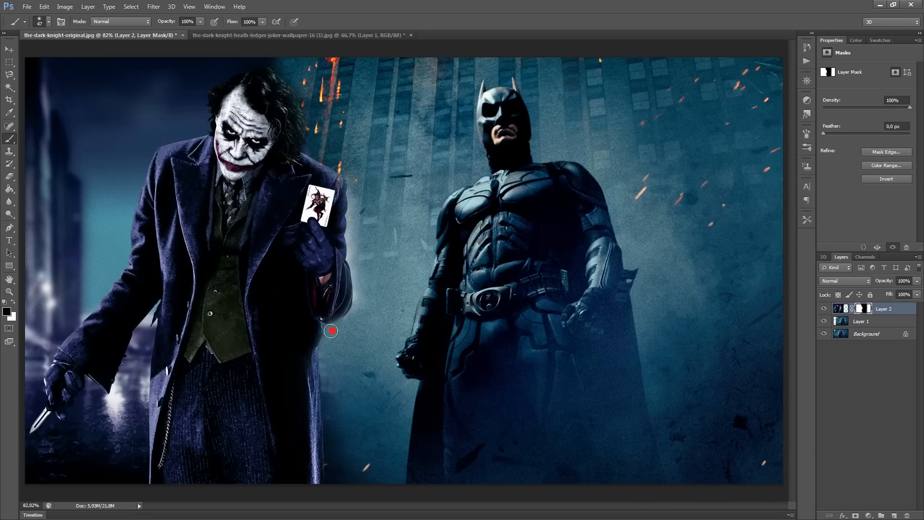
mouse_move(14, 303)
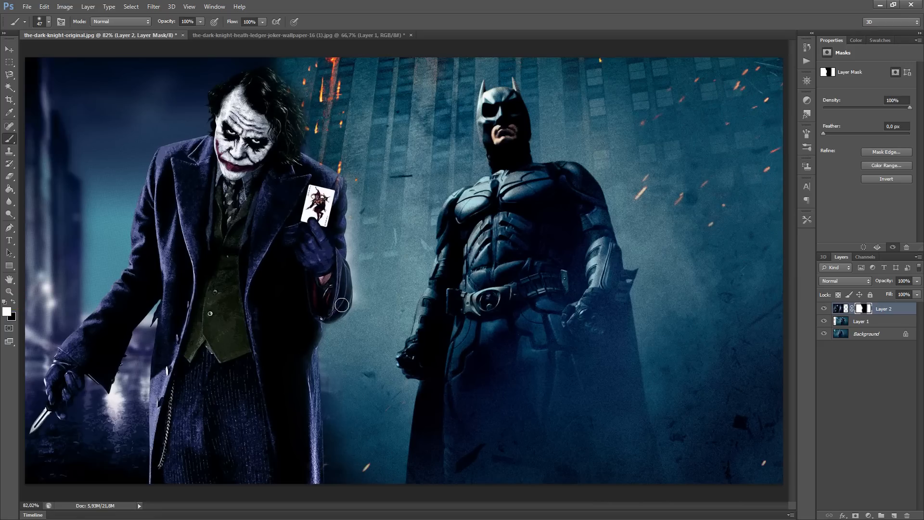
mouse_move(295, 250)
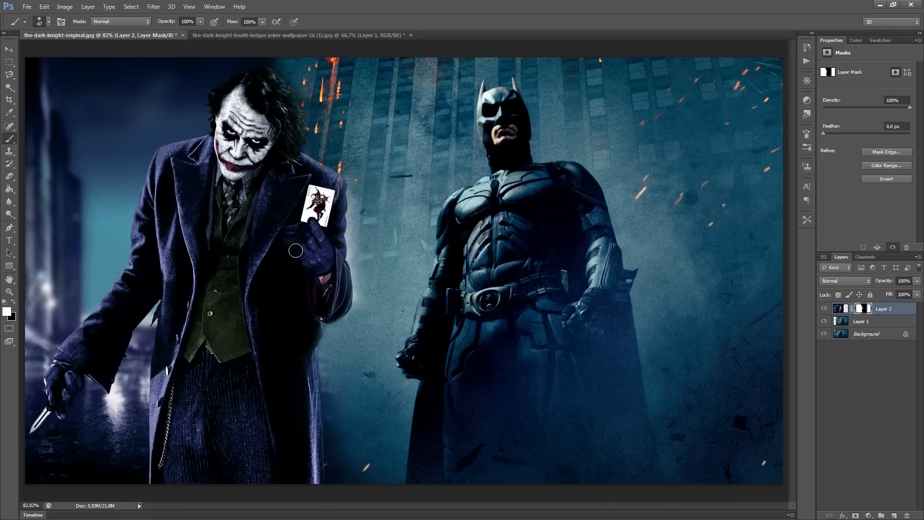